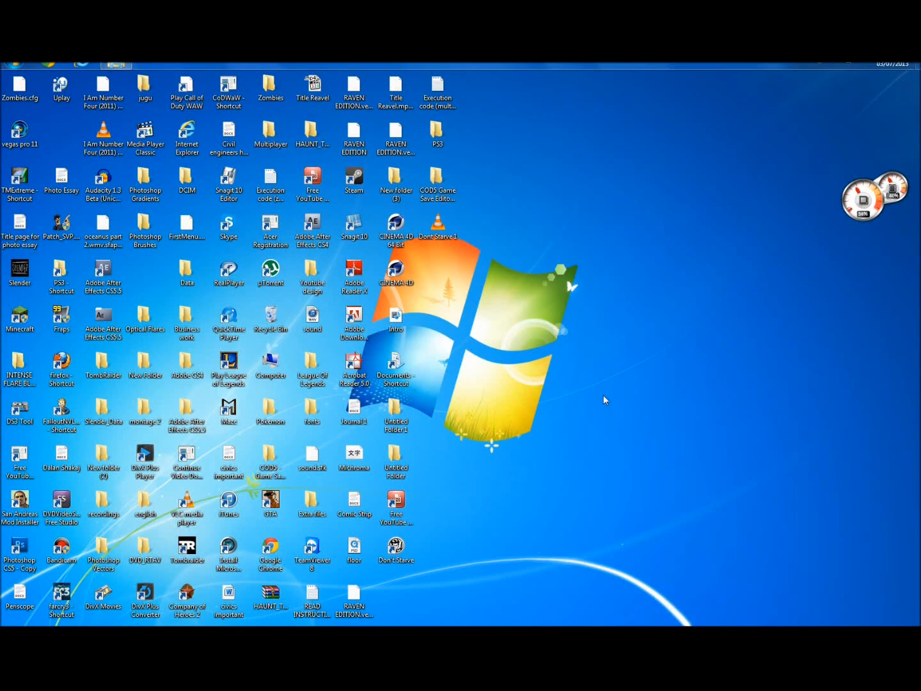
Run the mountain_lion_skin_pack application from the Downloads folder and confirm the UAC prompt with Yes
click(353, 181)
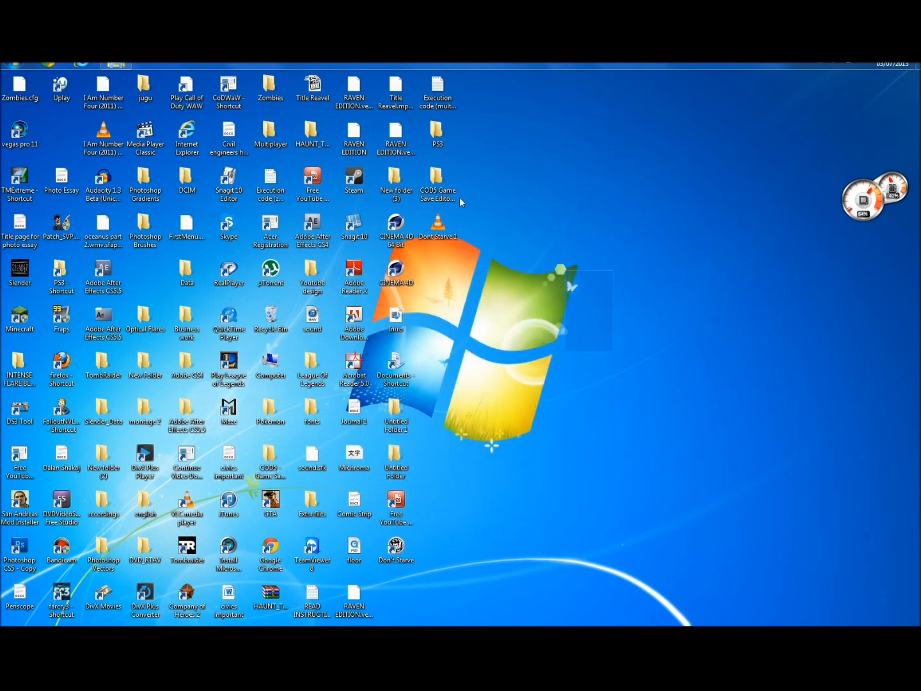
click(396, 228)
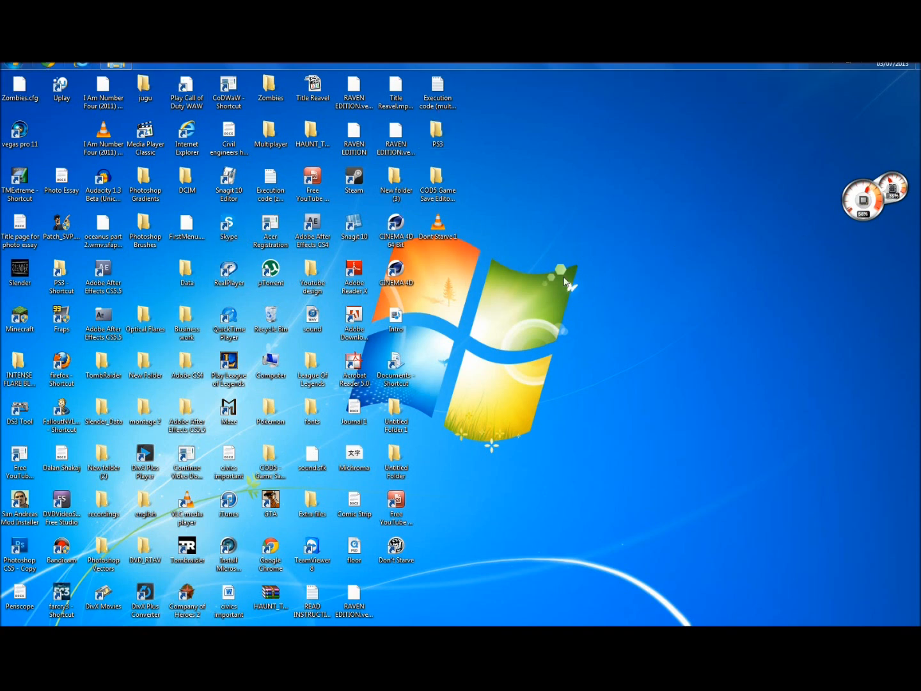
click(144, 86)
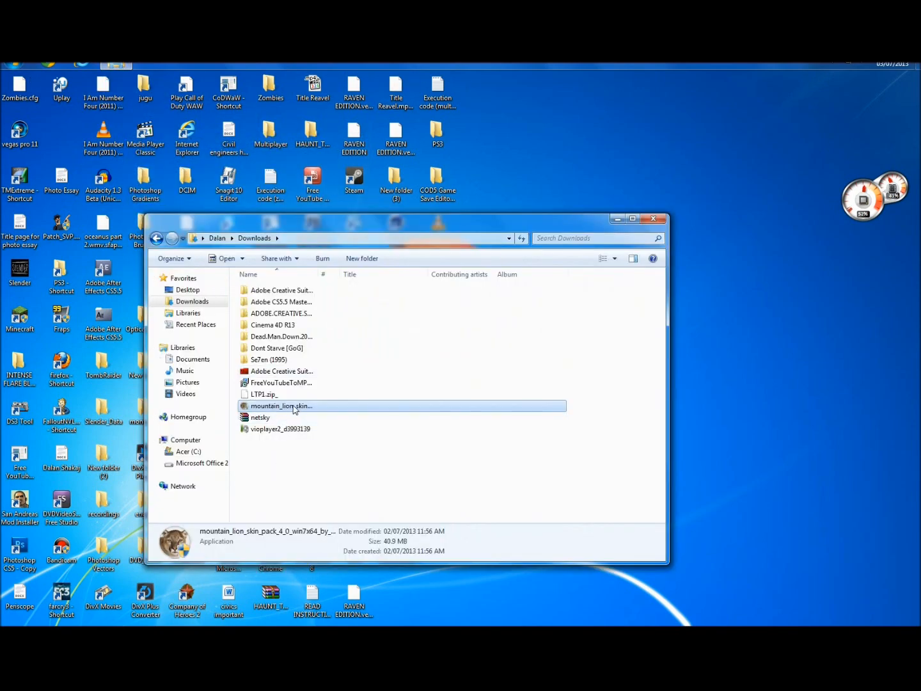
mouse_move(294, 408)
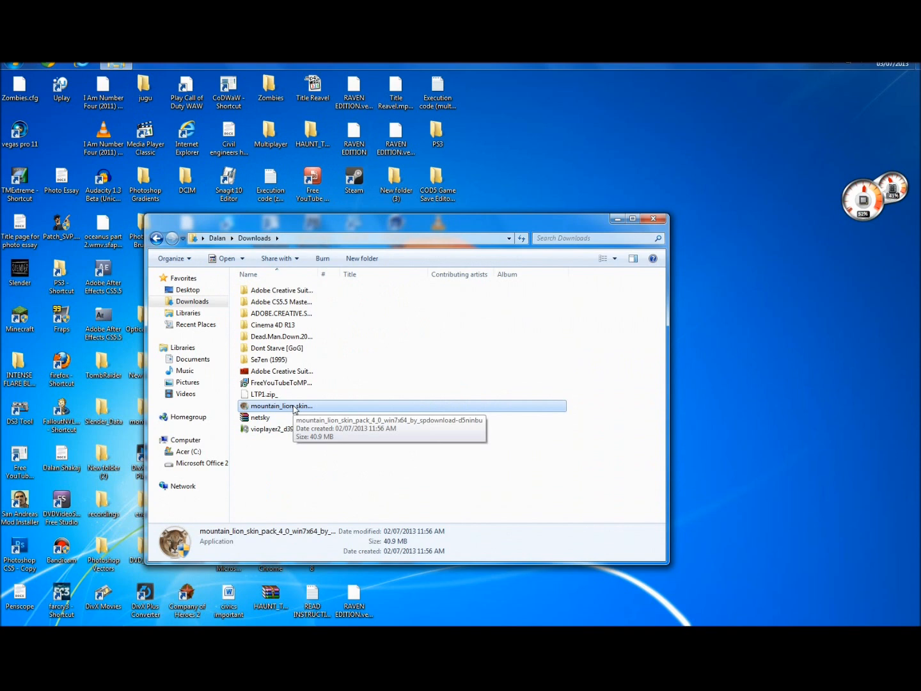
mouse_move(301, 407)
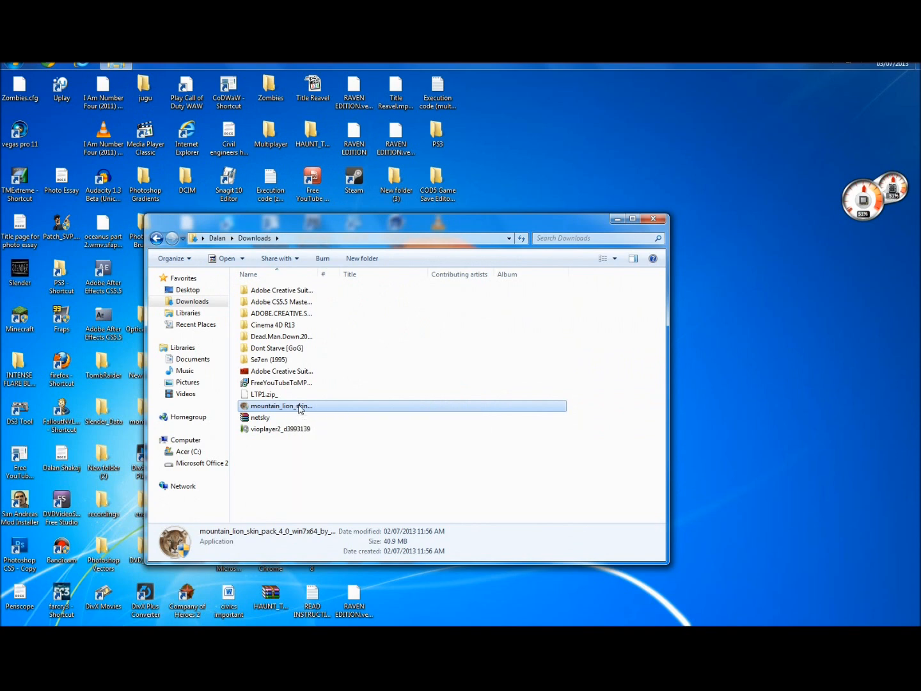
mouse_move(468, 407)
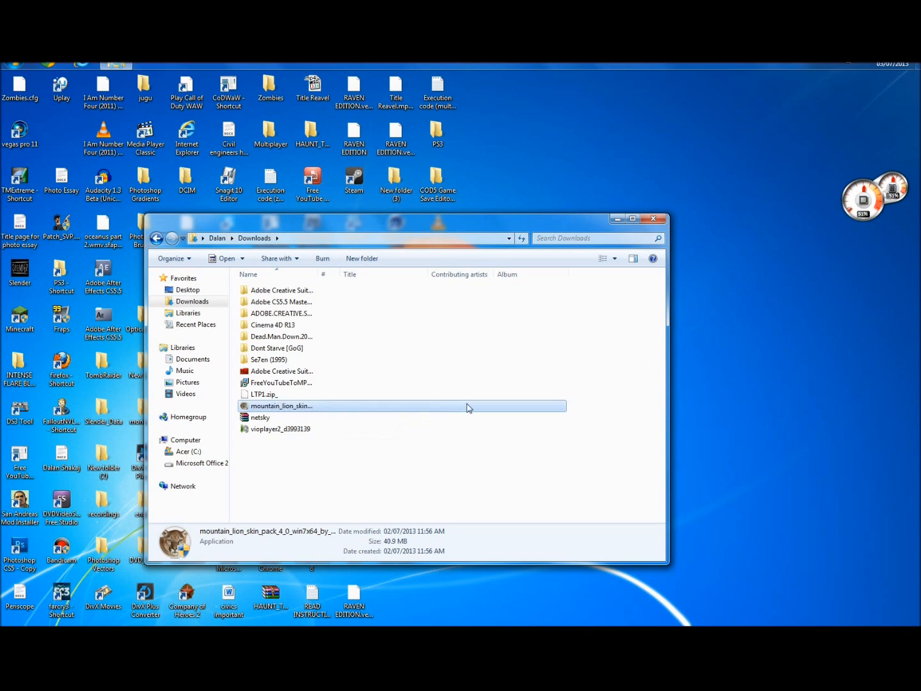
double_click(282, 404)
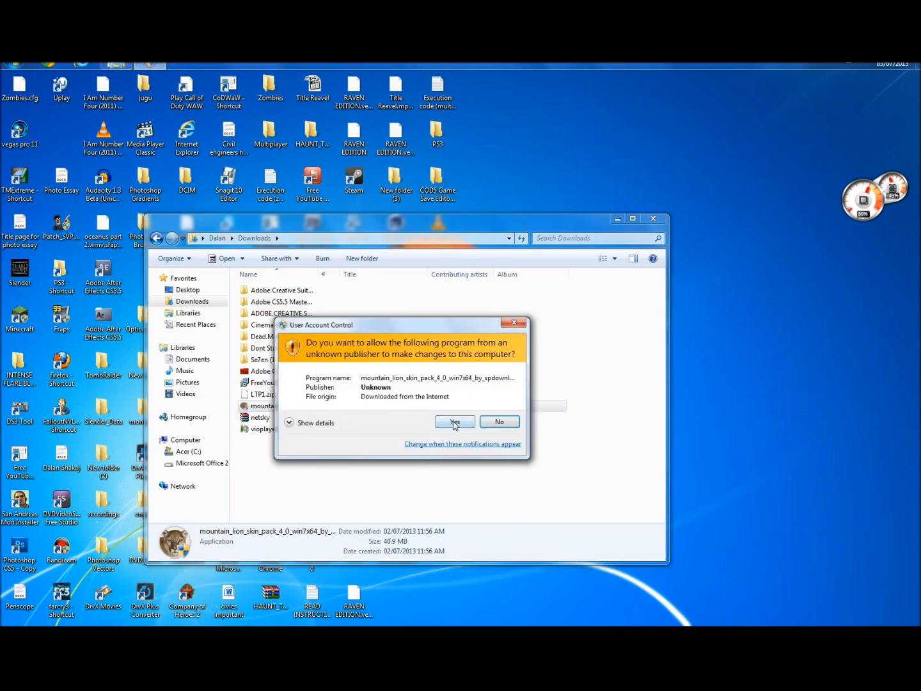
click(455, 423)
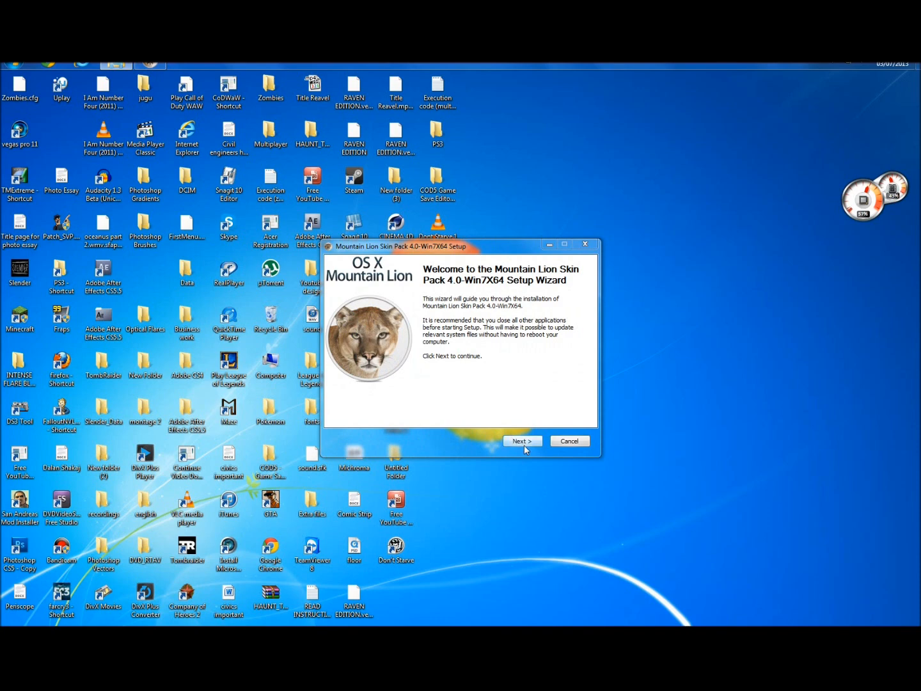
Accept the licence agreement and untick the Fun Media Bar toolbar and search-page offers
click(522, 440)
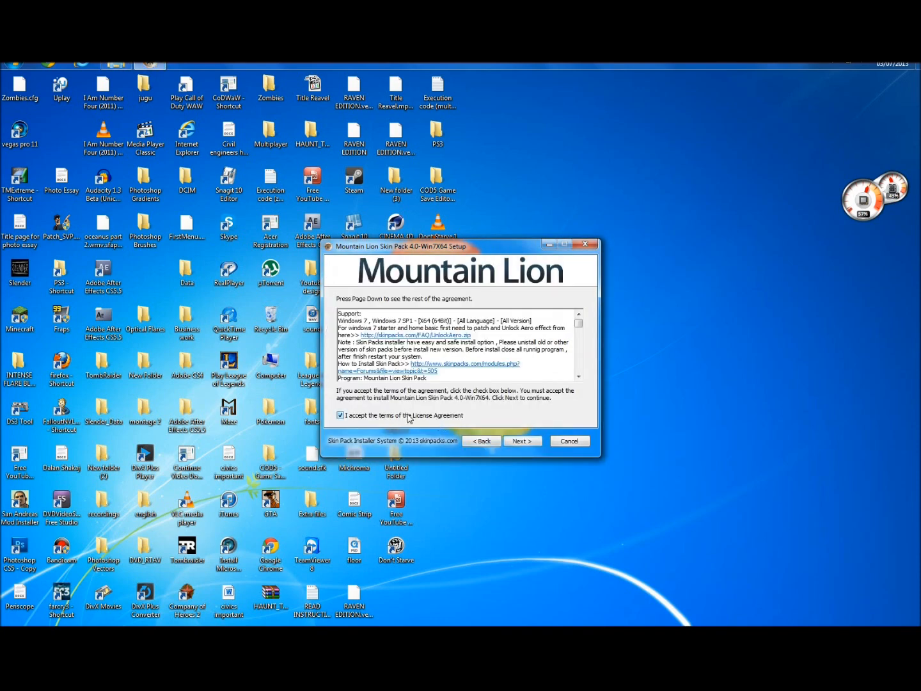
click(522, 440)
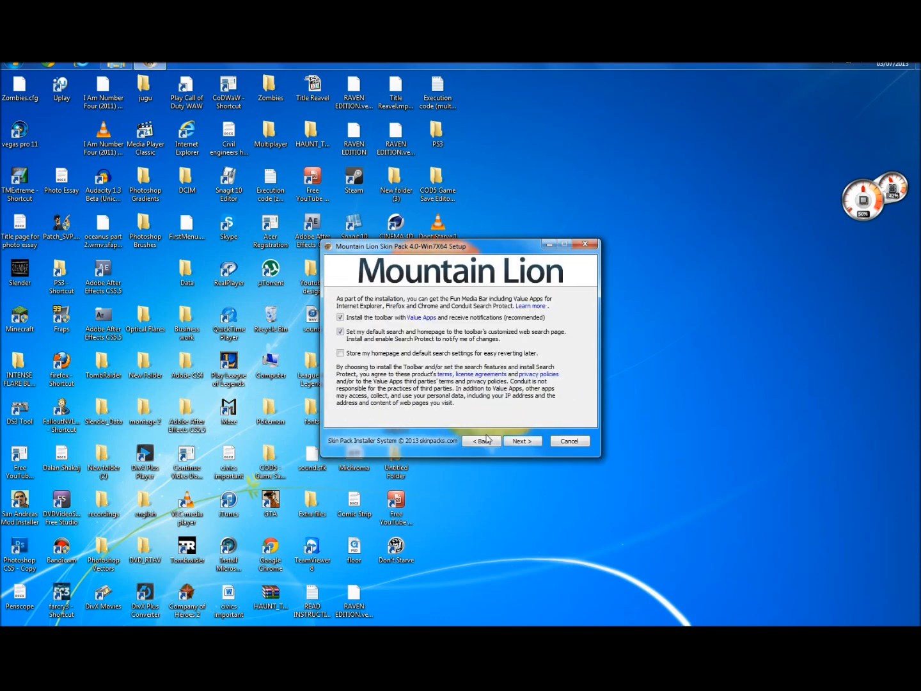
click(341, 331)
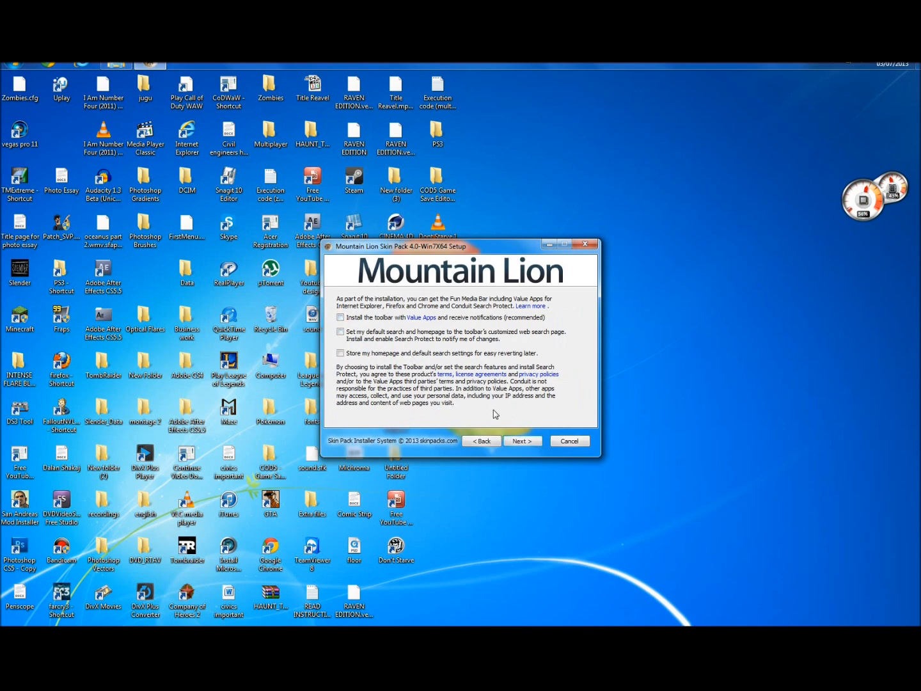
click(522, 440)
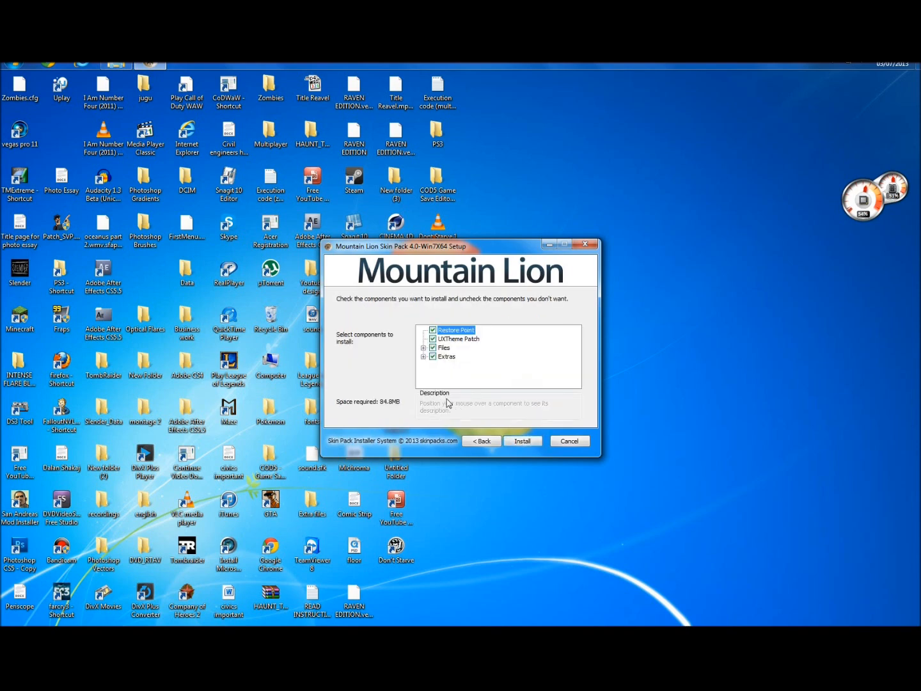
Review the UXTheme Patch component, keep all components checked and start the installation
click(458, 337)
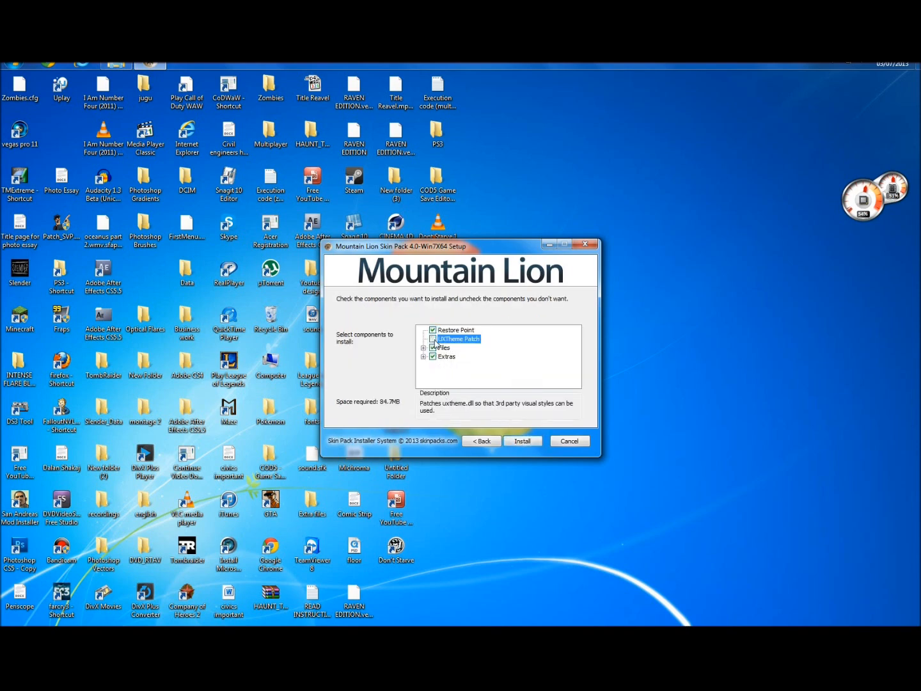
click(433, 338)
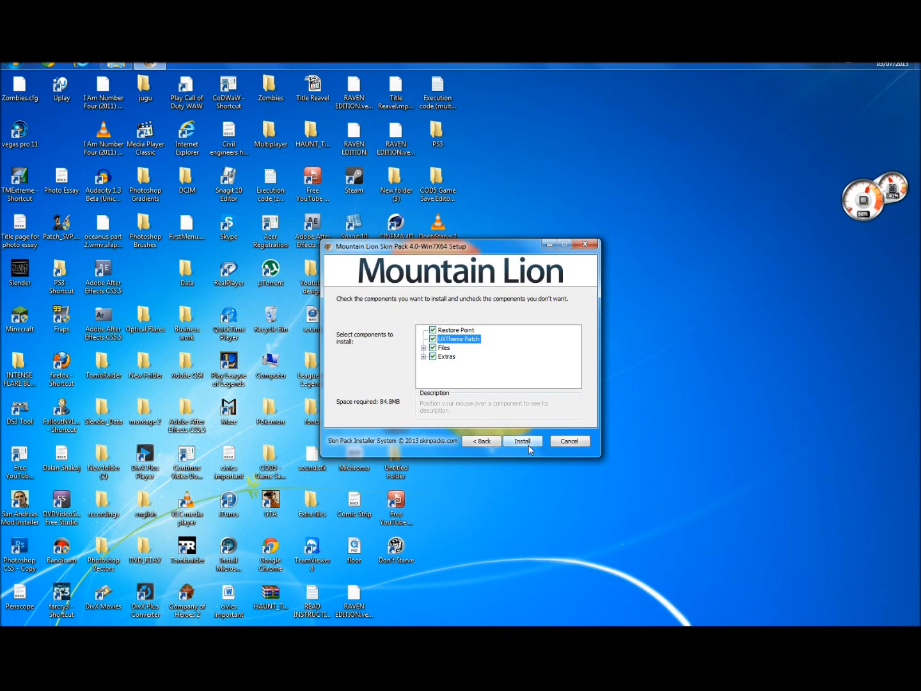
click(524, 440)
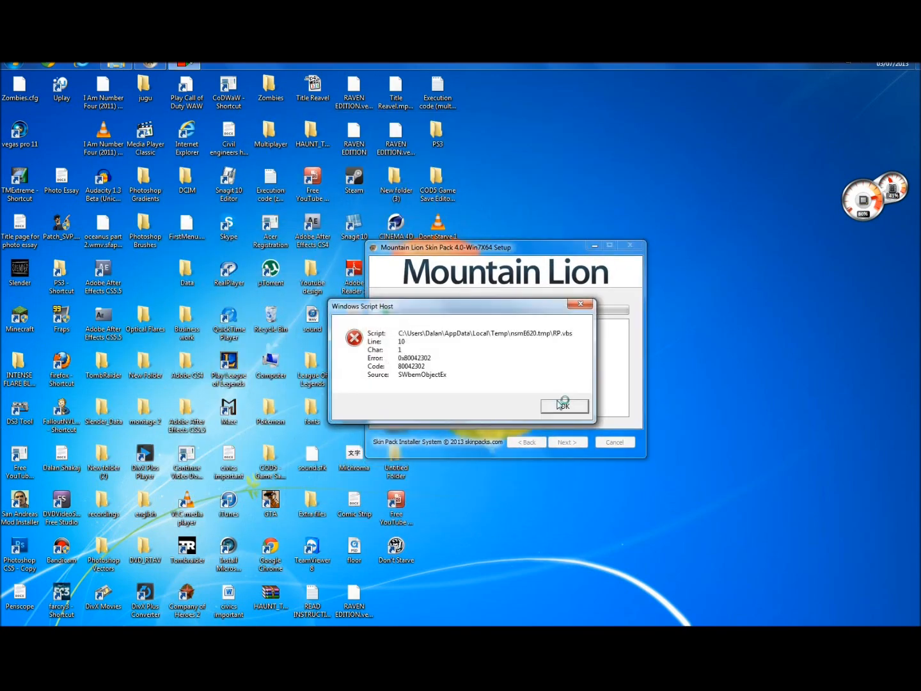
Dismiss the Windows Script Host error with OK so the installation continues
click(564, 405)
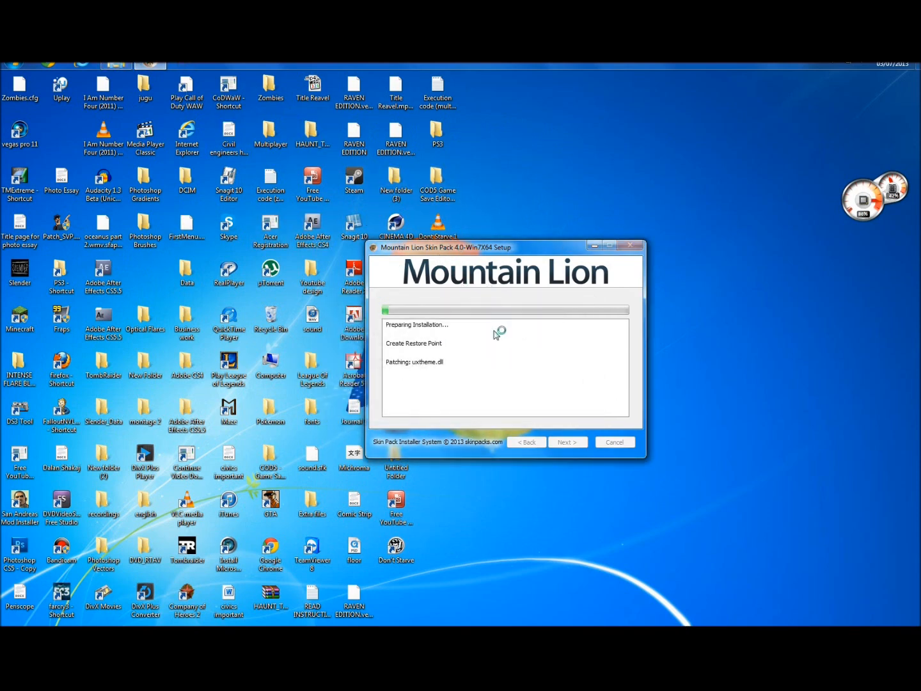
mouse_move(523, 327)
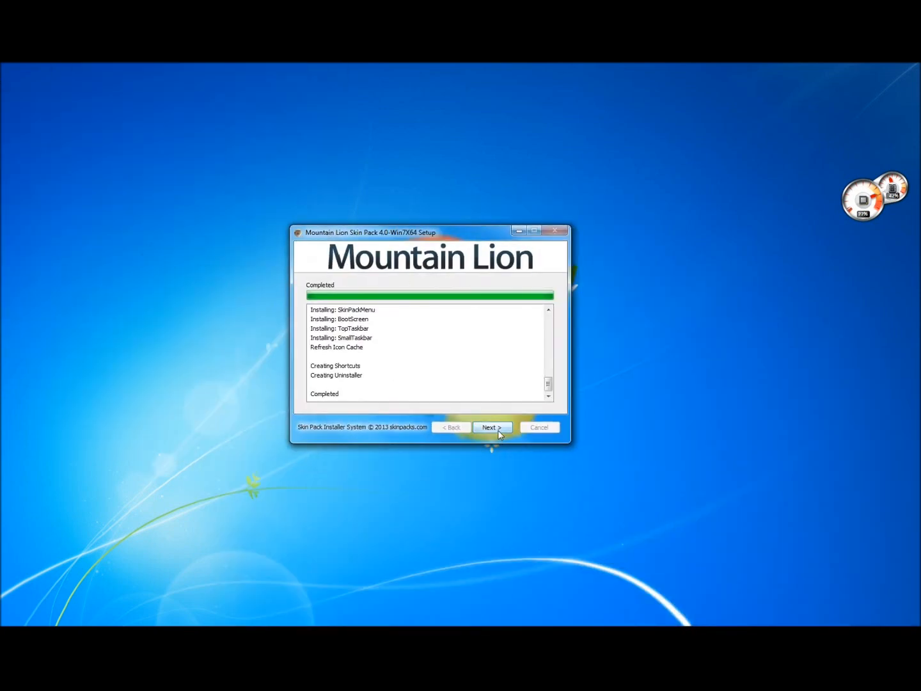
Choose 'I want to manually reboot later' and finish the setup wizard
click(492, 427)
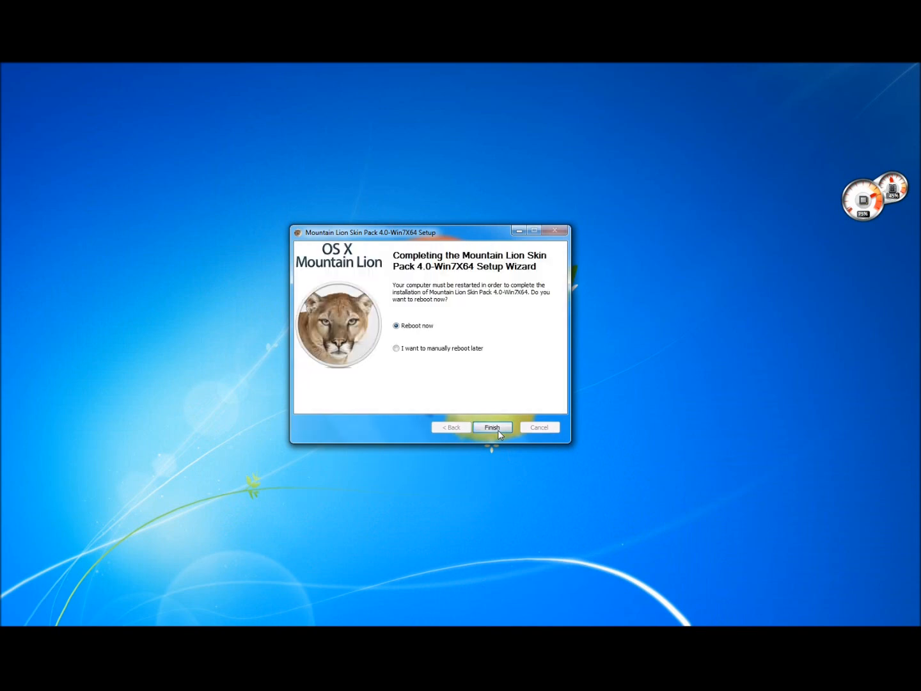
click(396, 348)
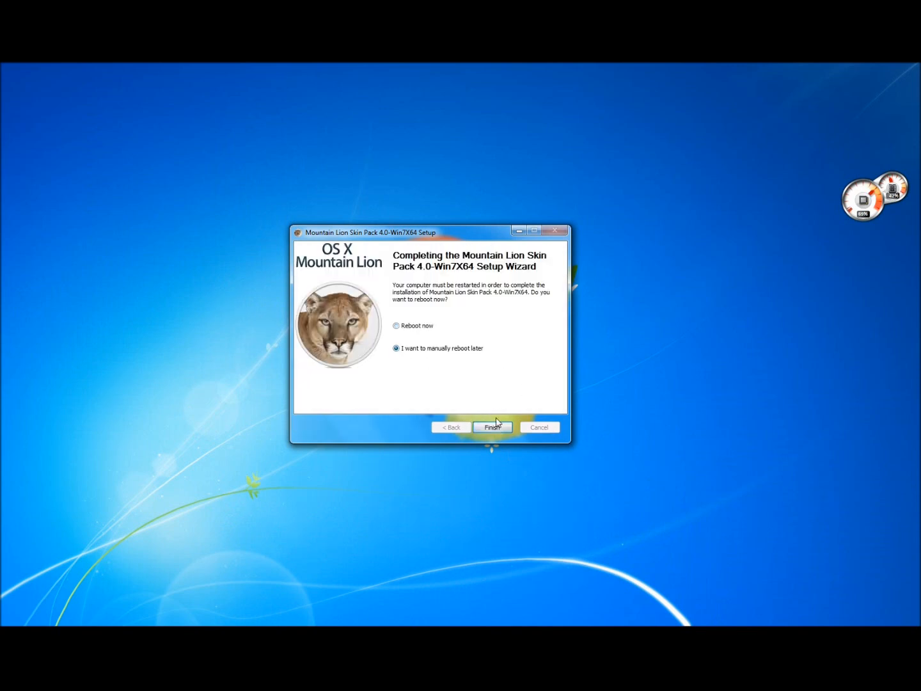
click(491, 427)
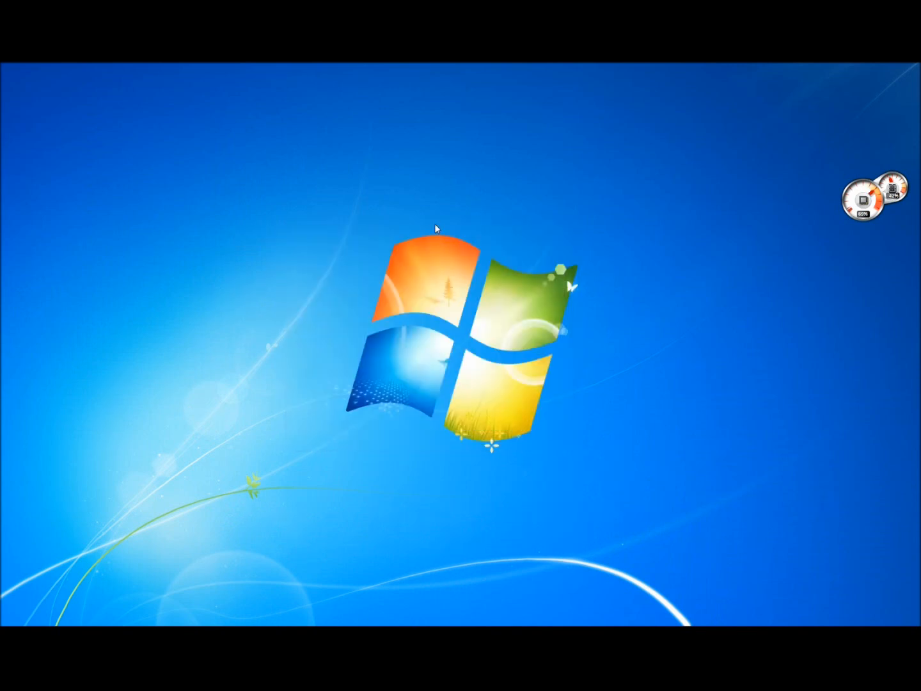
mouse_move(690, 165)
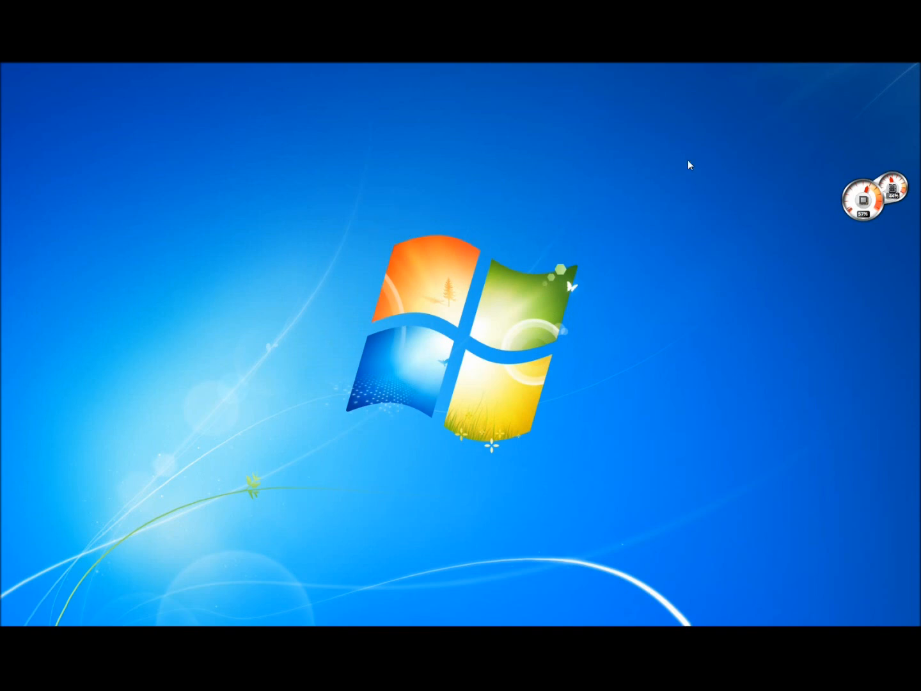
mouse_move(153, 195)
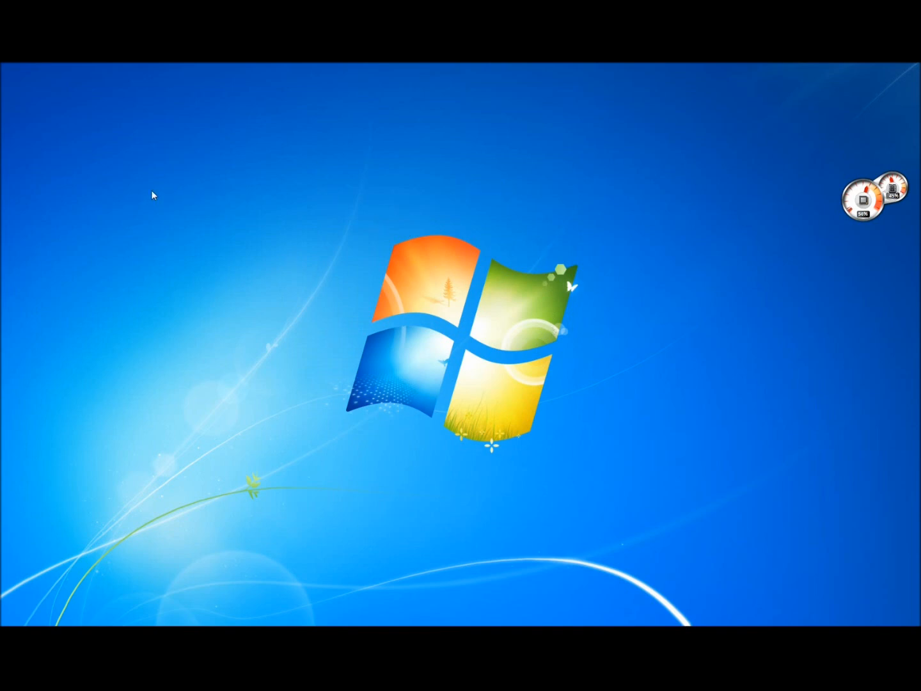
mouse_move(312, 299)
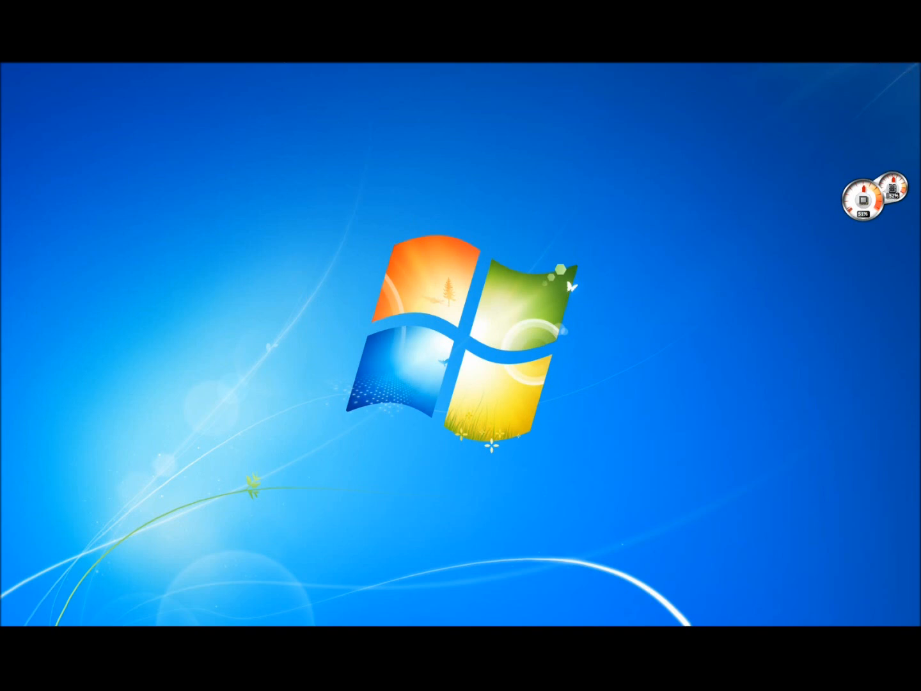
mouse_move(547, 64)
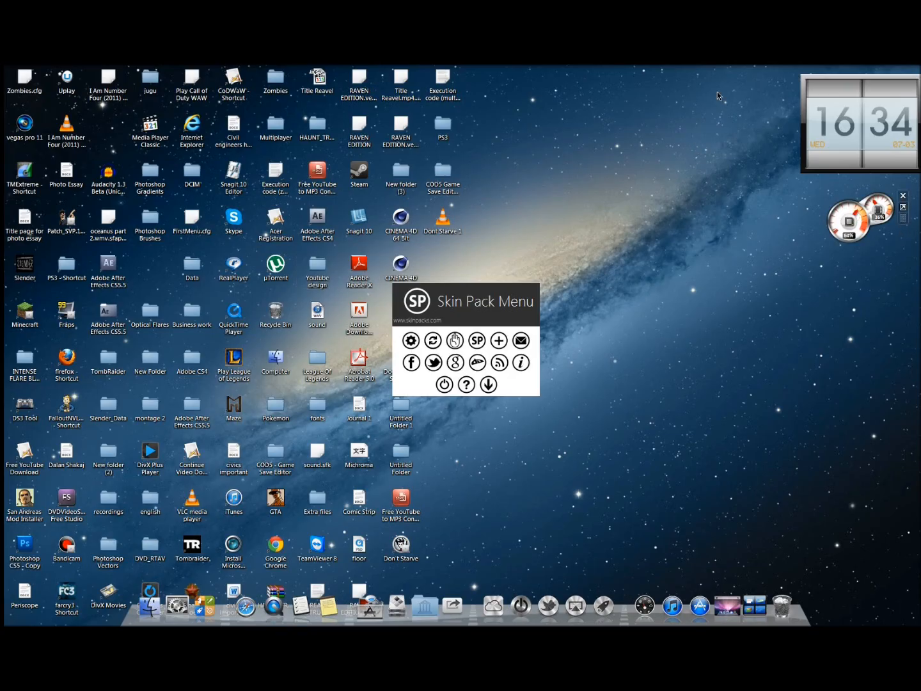
mouse_move(559, 177)
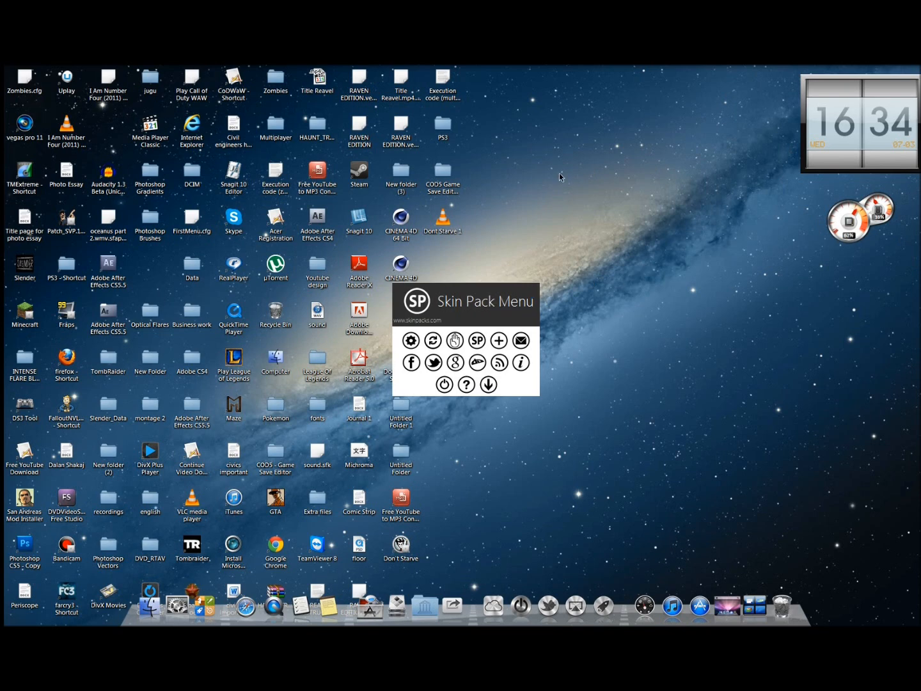
Close the Skin Pack Menu window to reveal the galaxy desktop and dock
click(192, 501)
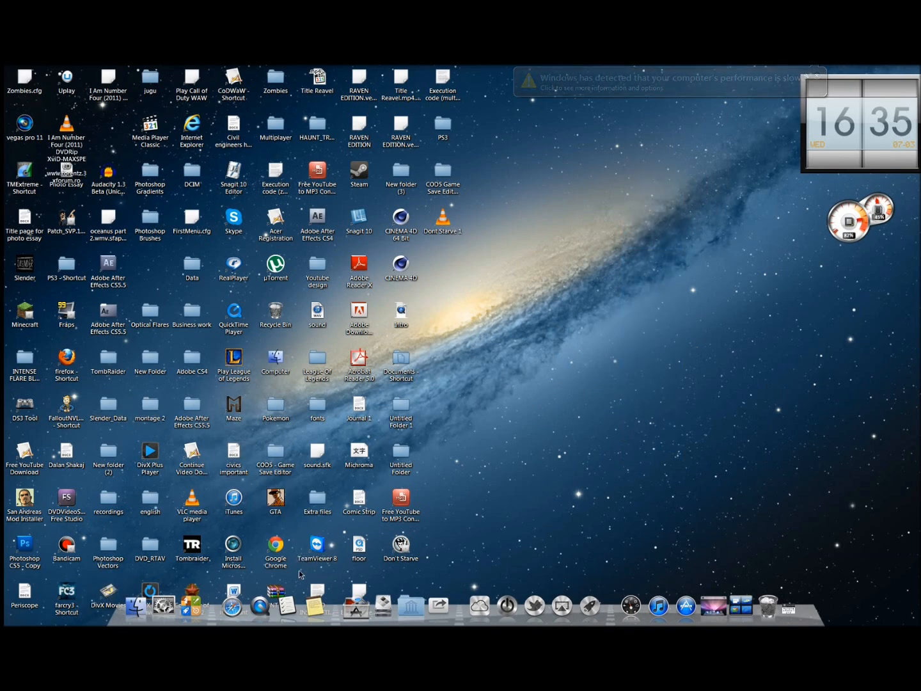
click(275, 545)
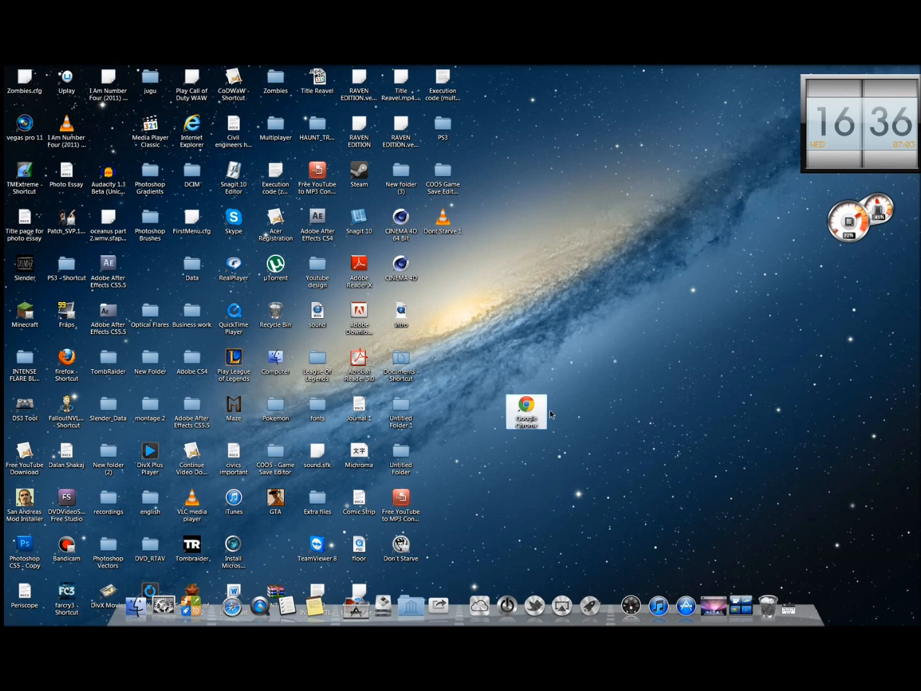
drag(527, 412, 275, 548)
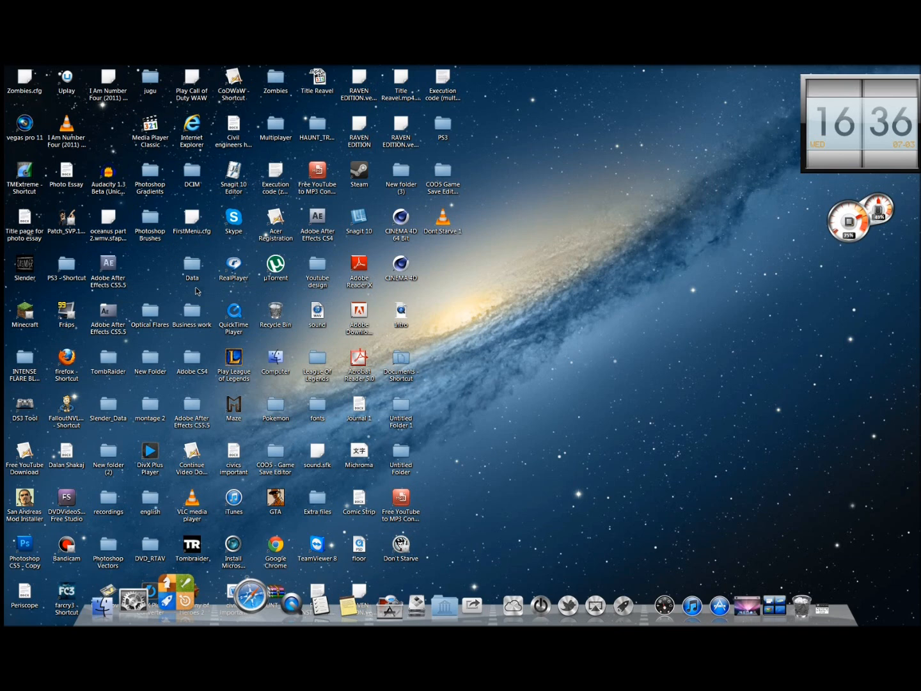
mouse_move(559, 284)
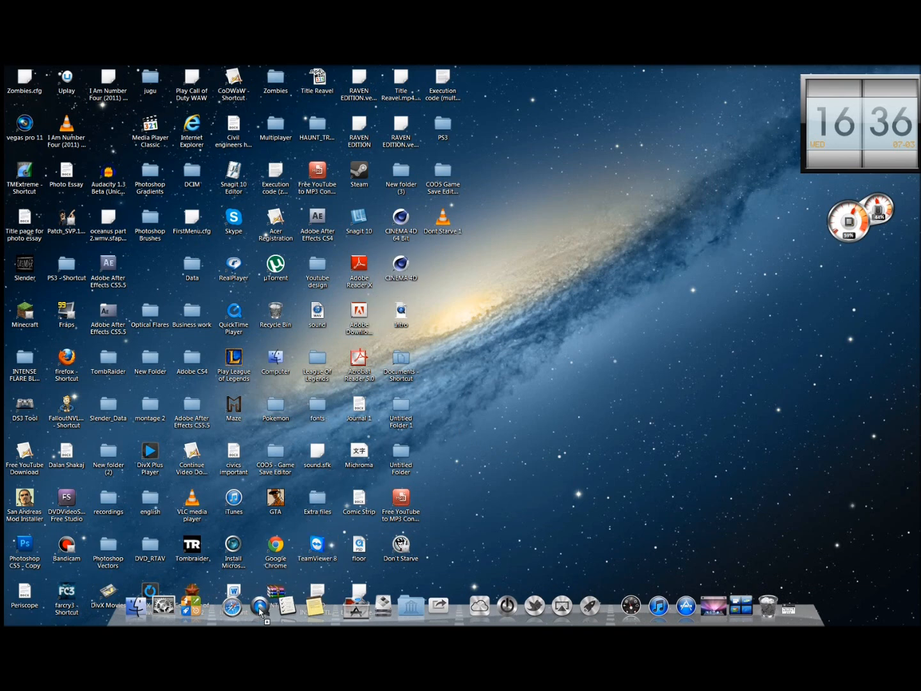
click(400, 267)
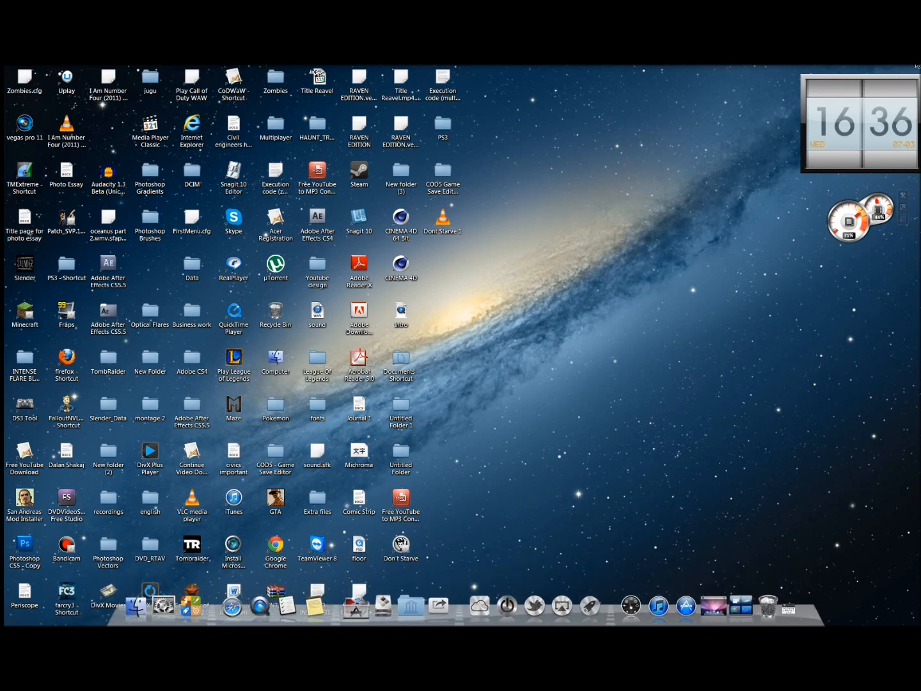
mouse_move(589, 67)
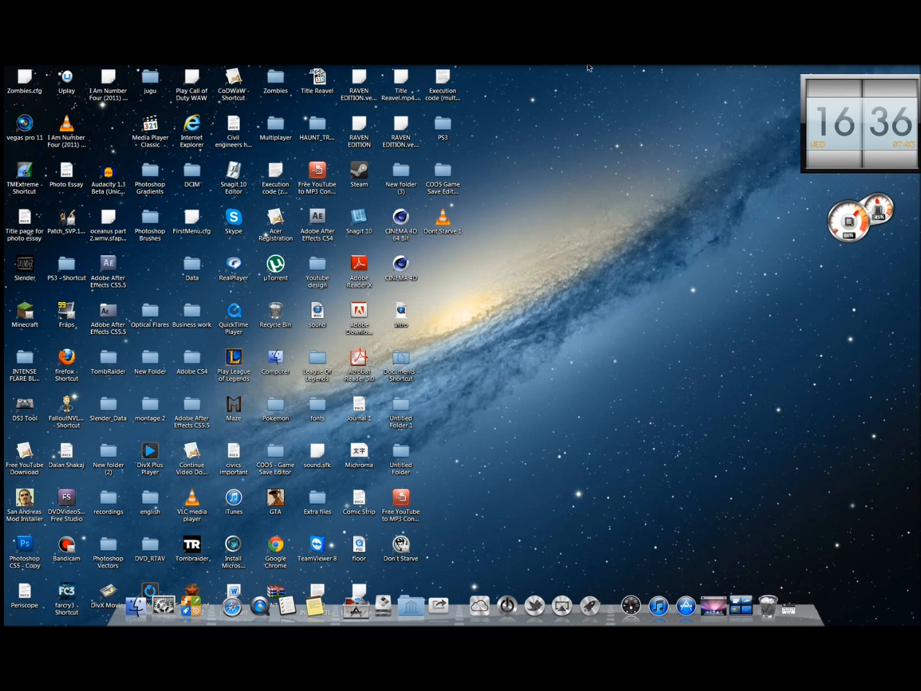